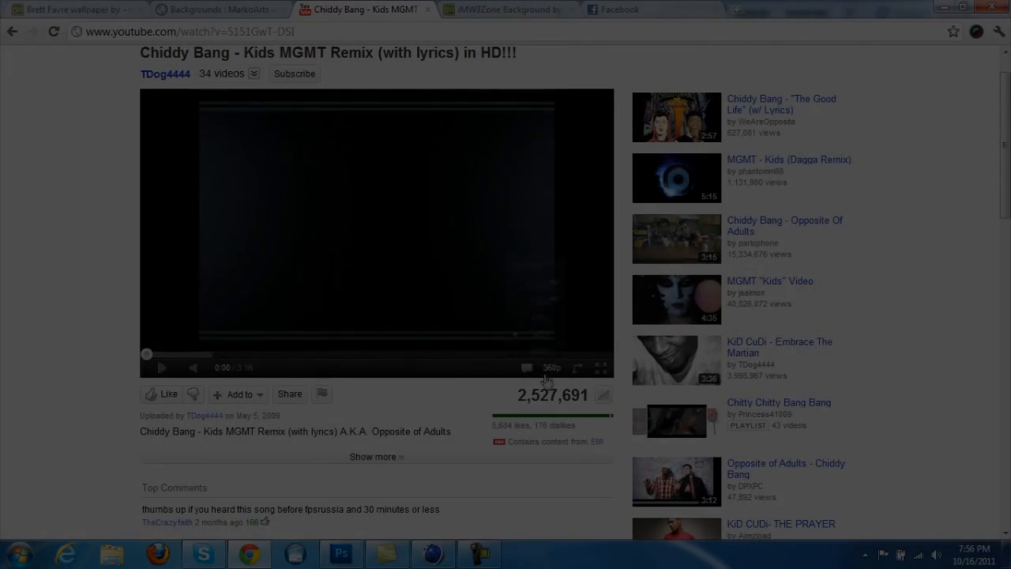
Switch from the YouTube video to the Photoshop document with the black arrow shape
left_click(341, 552)
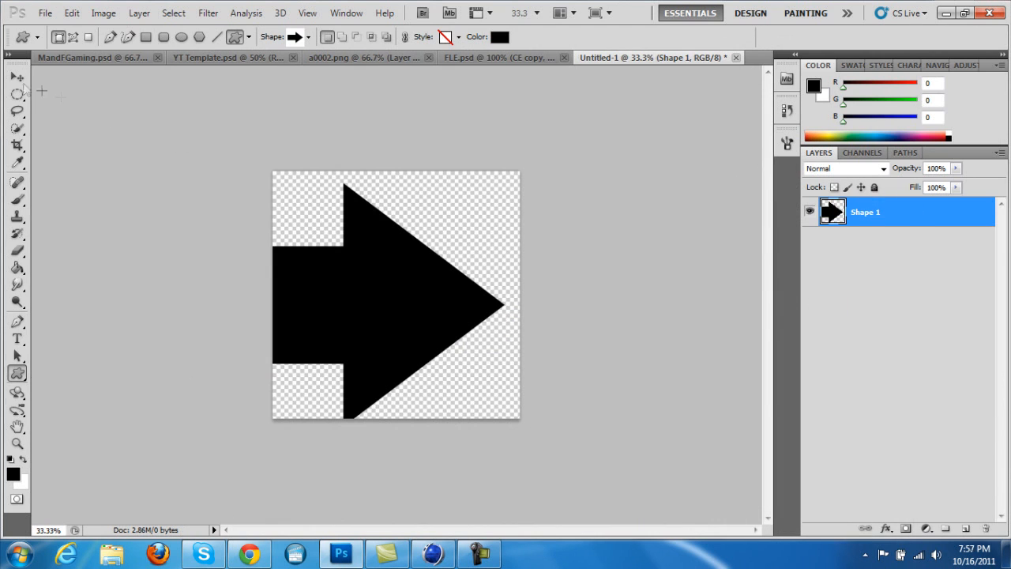
Duplicate the triangle, darken the copy via Hue/Saturation, shrink it and hollow it into an outline
left_click(15, 94)
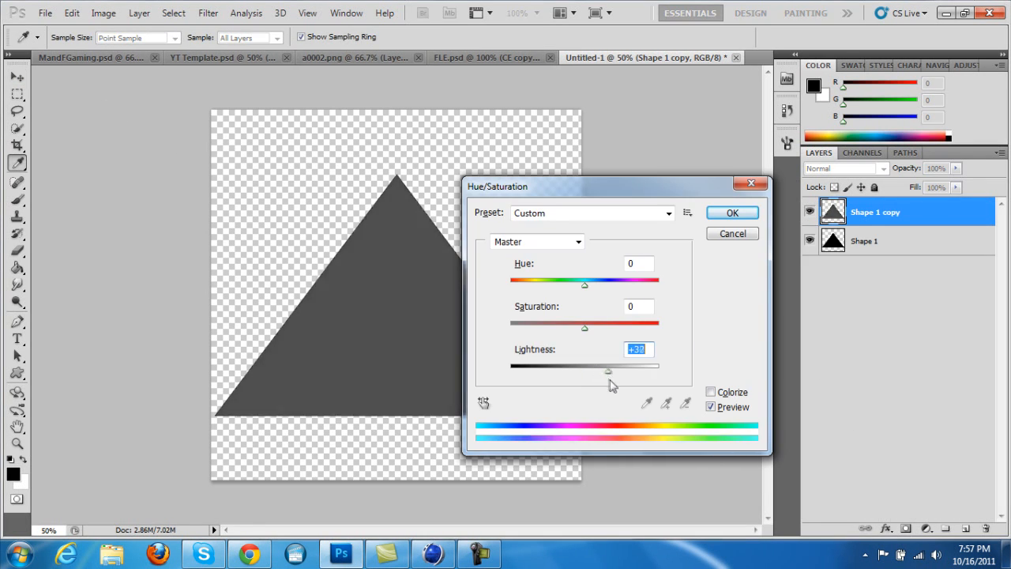
left_click(729, 212)
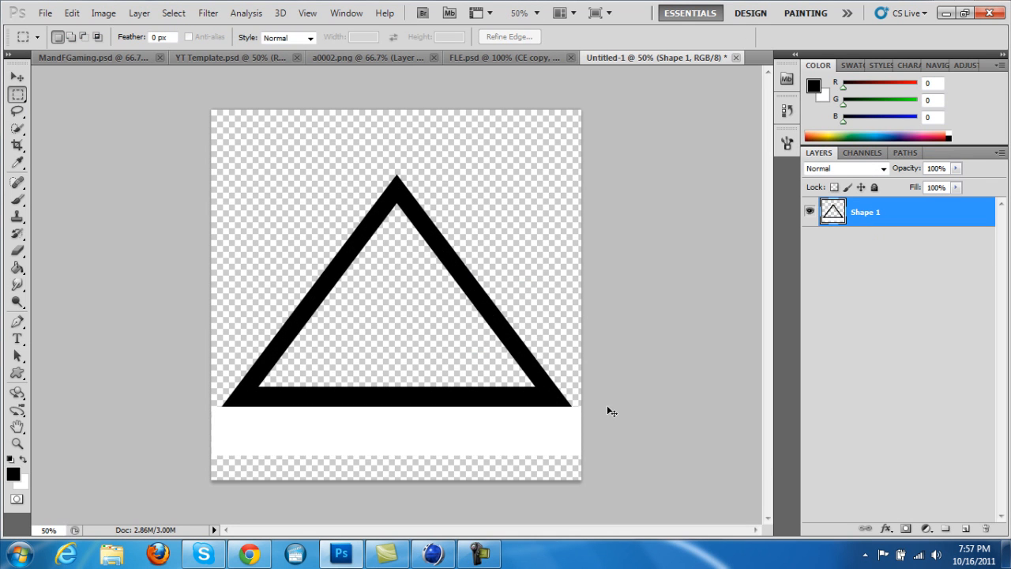
Add letters A and S, resize them to interlock in the triangle, and merge into one layer
left_click(17, 338)
type("A")
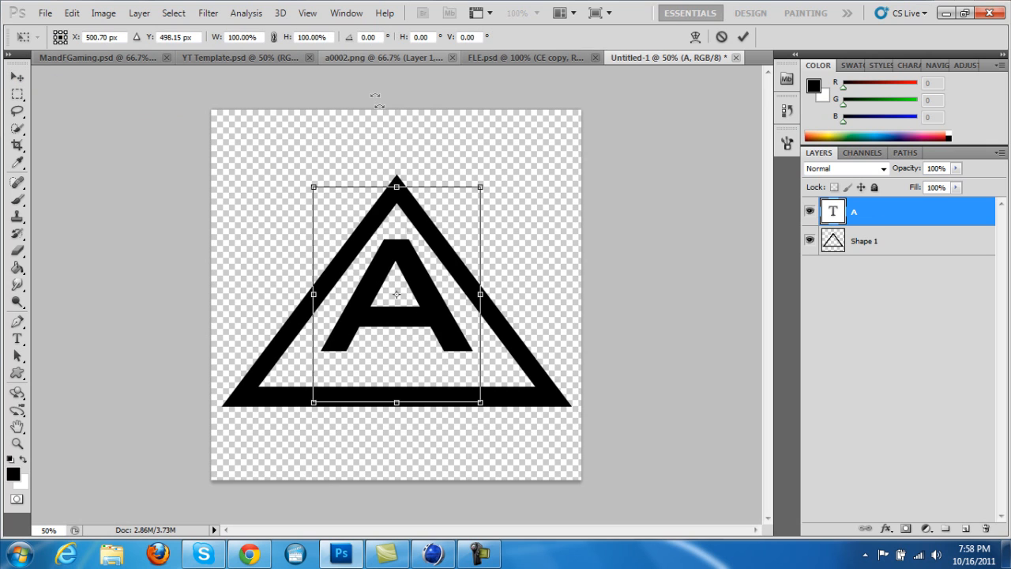
left_click(16, 337)
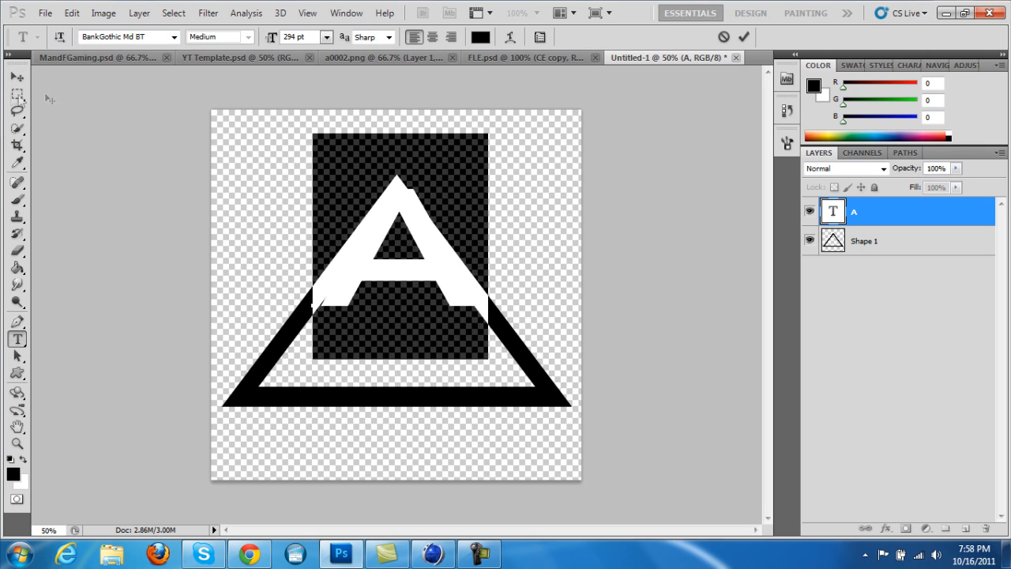
left_click(248, 552)
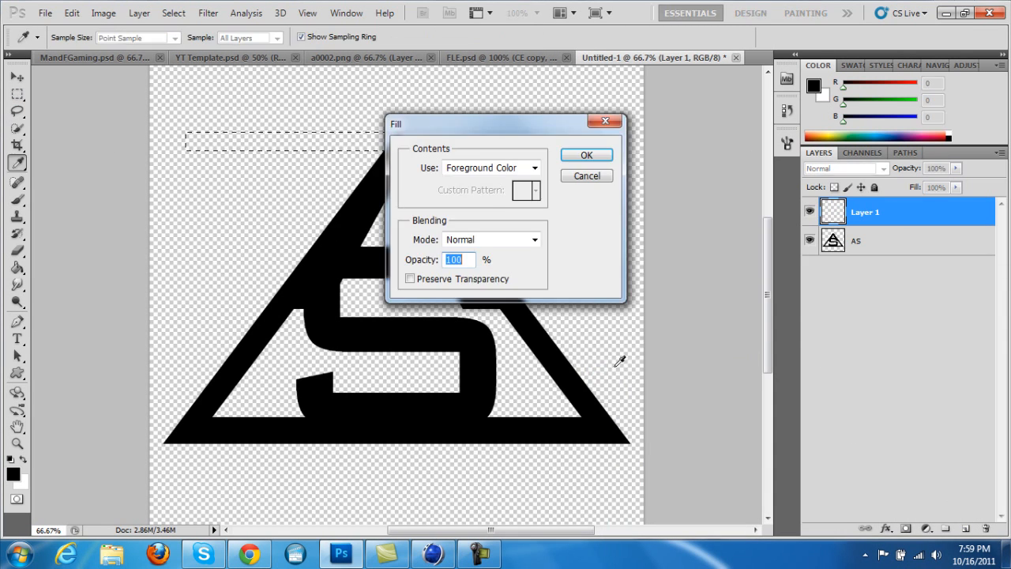
Fill the rectangular selection black along the left side and trace a pen path at the top corner
left_click(586, 155)
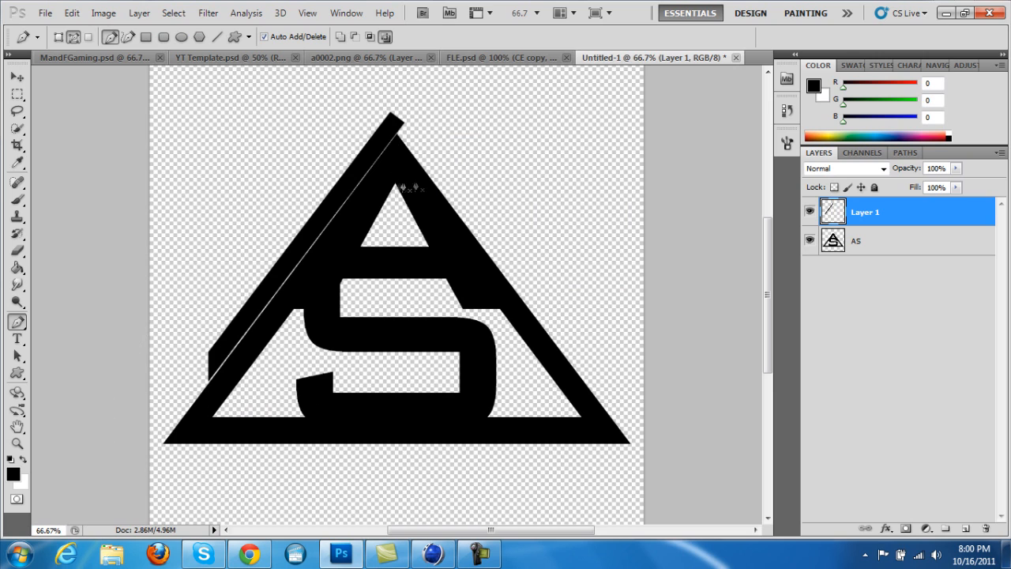
right_click(455, 187)
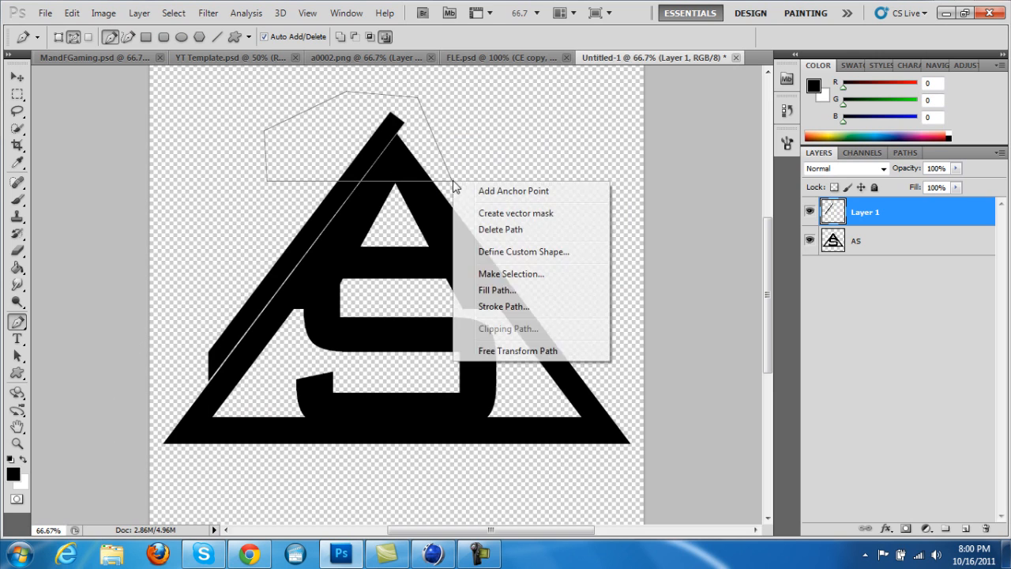